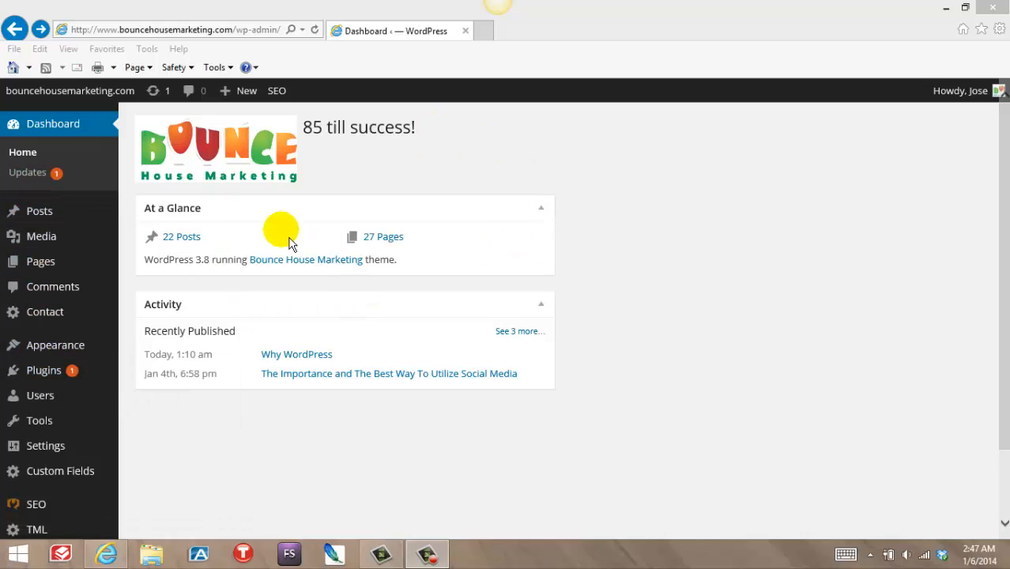
mouse_move(278, 238)
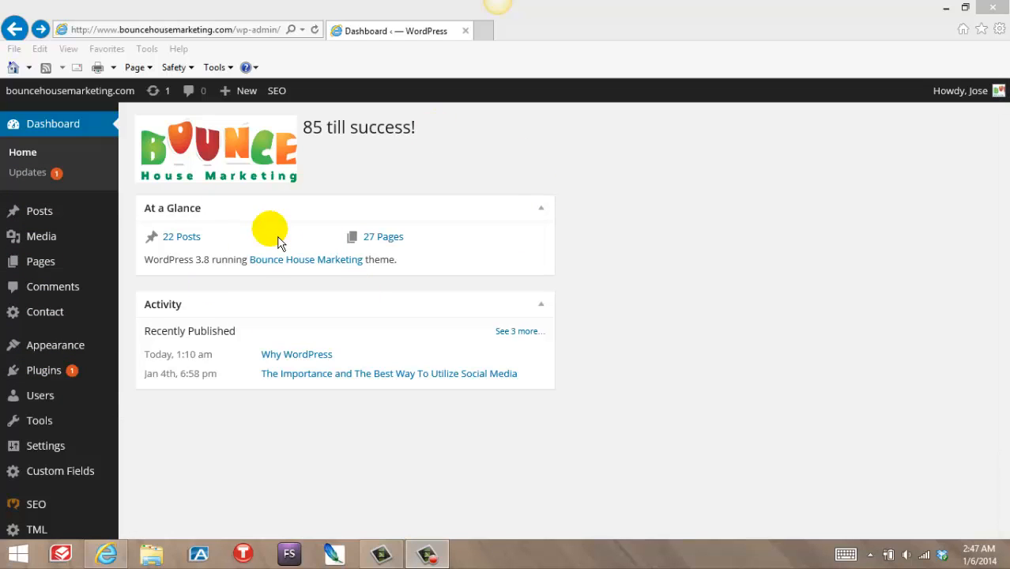
mouse_move(41, 261)
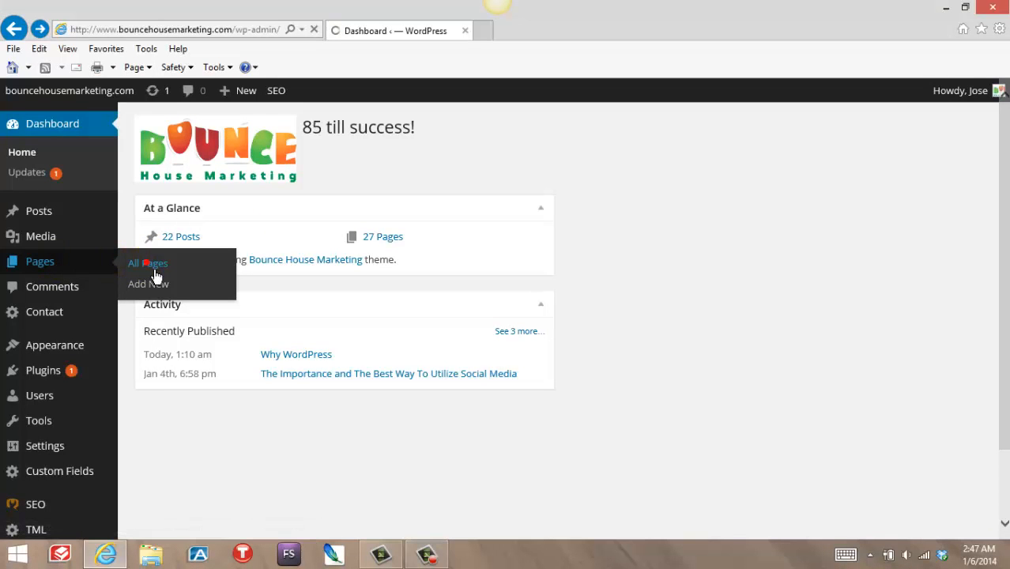
Step: Go to All Pages and start editing the Seo Services page
left_click(149, 263)
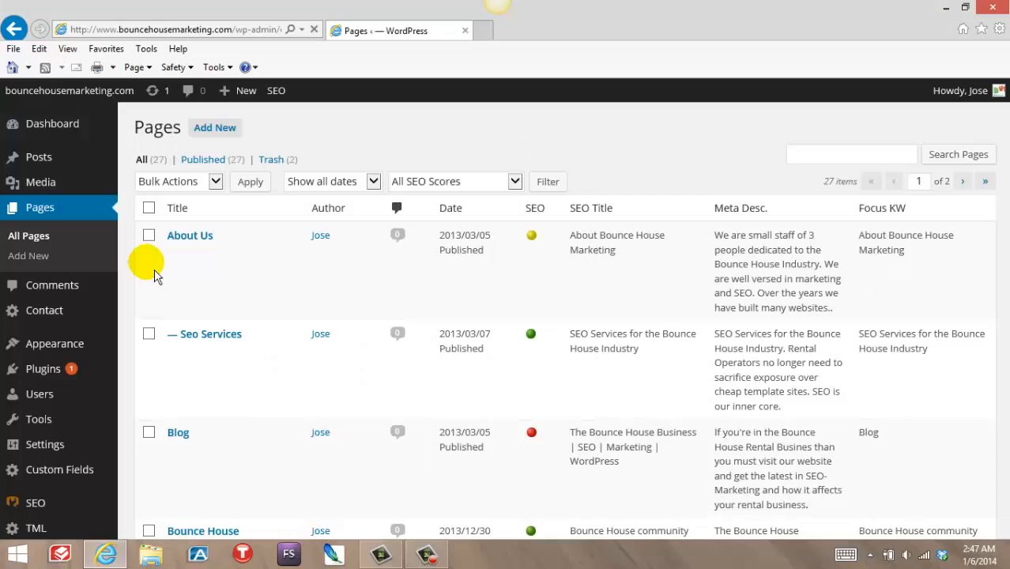
mouse_move(664, 214)
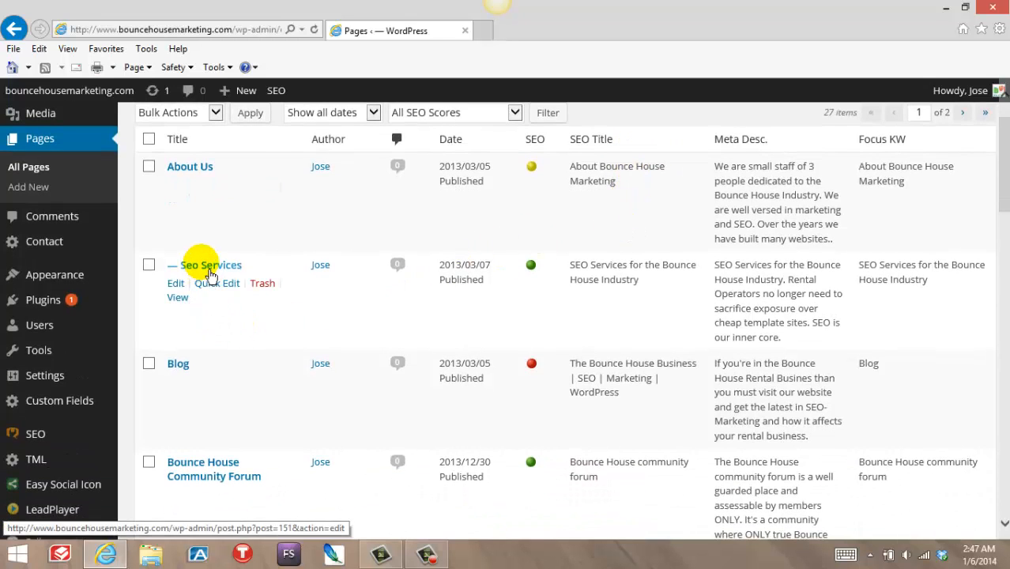
mouse_move(175, 283)
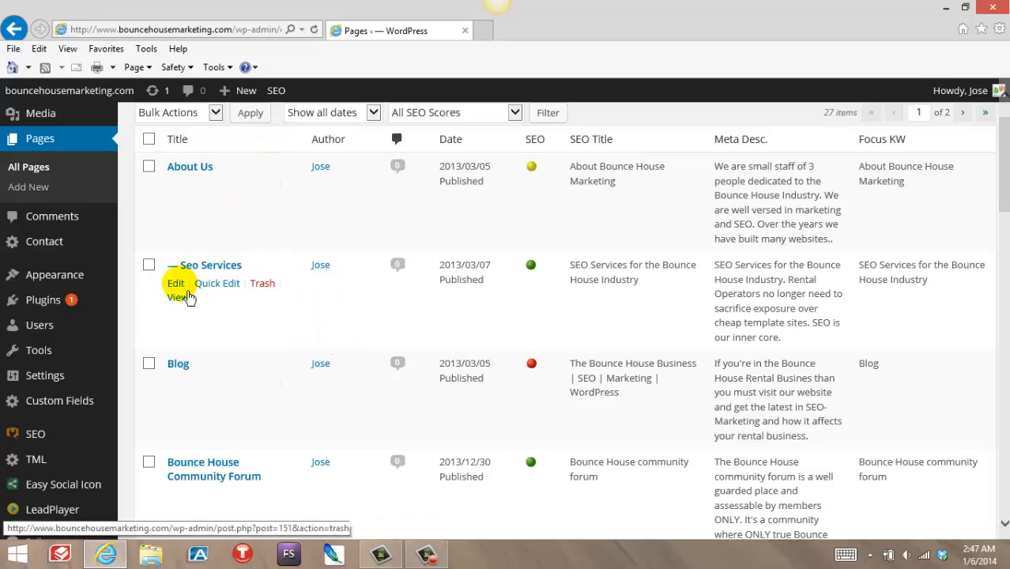
mouse_move(175, 283)
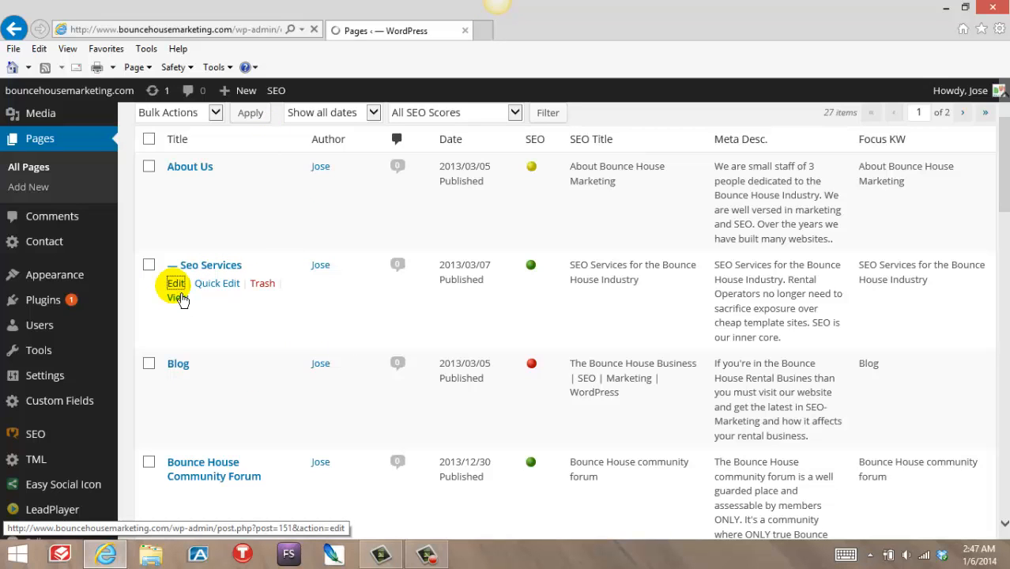
left_click(175, 283)
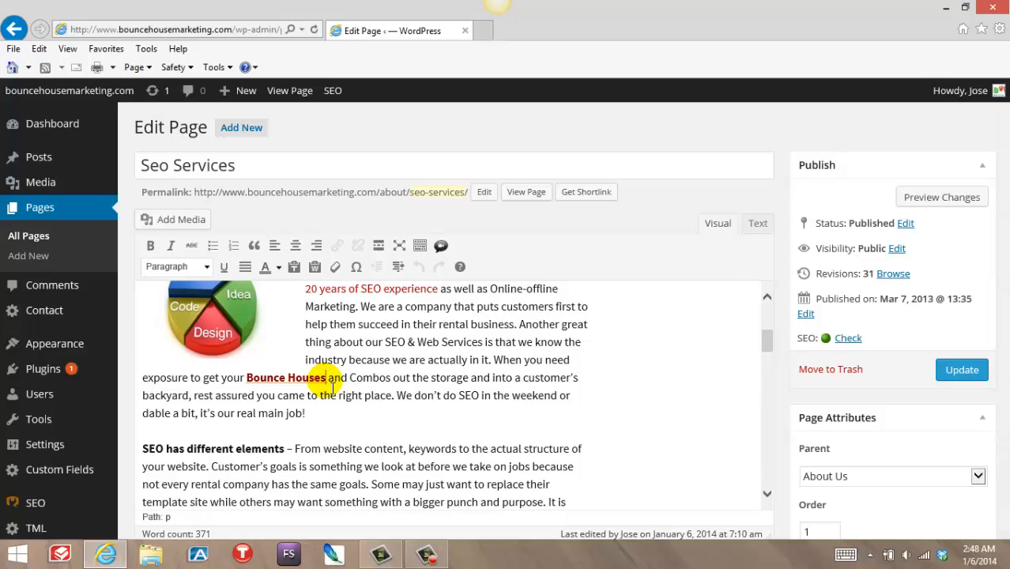
Step: Select the linked phrase 'Bounce Houses' in the Visual editor
double_click(285, 376)
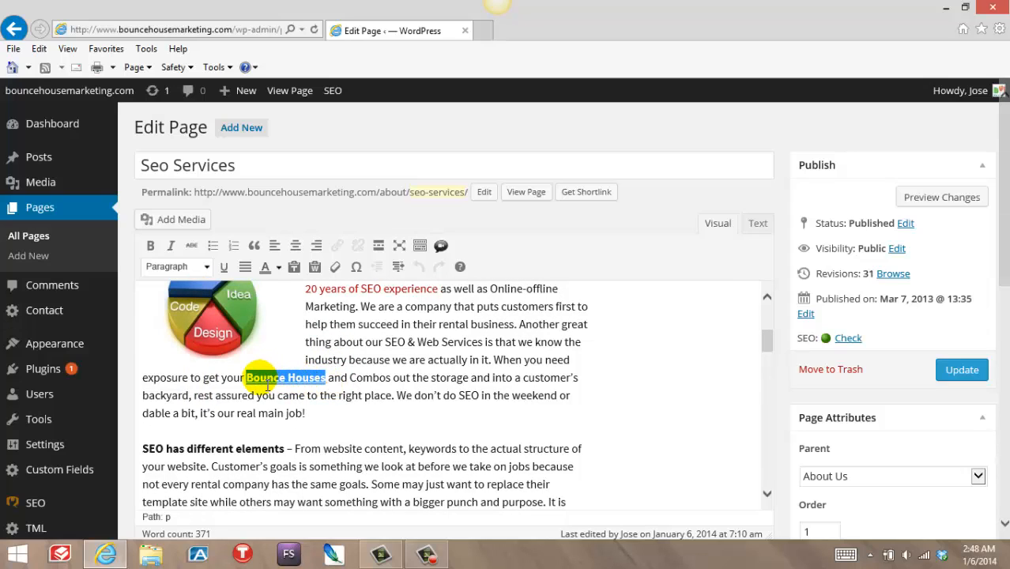
left_click(150, 245)
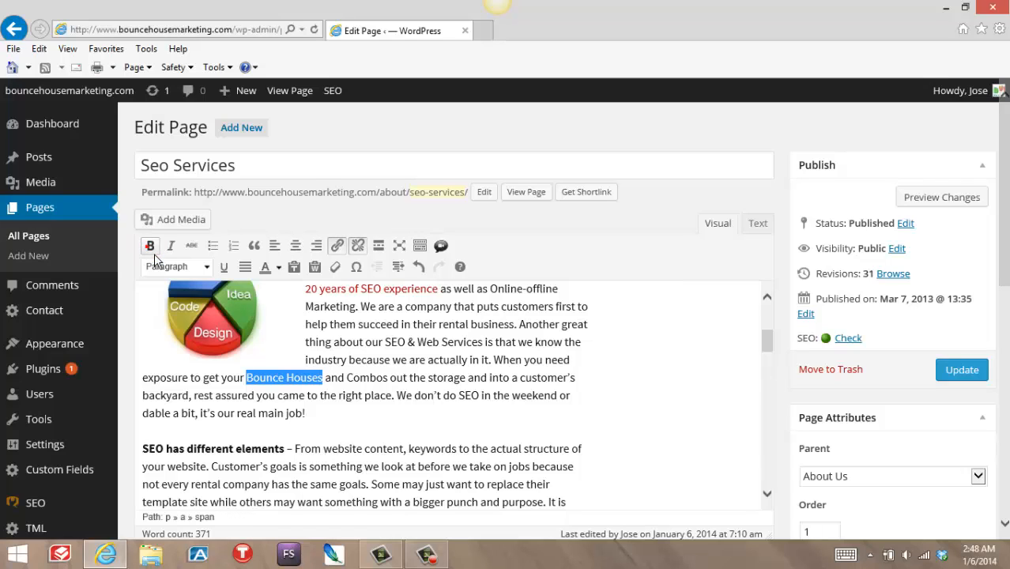
mouse_move(336, 245)
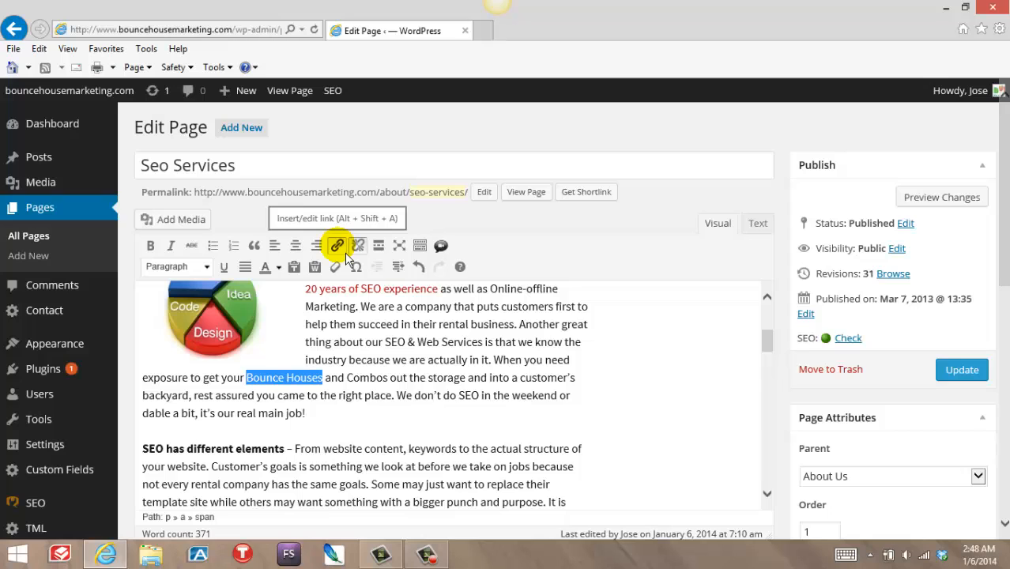
Step: Remove the hyperlink from 'Bounce Houses' by clearing its URL
left_click(337, 245)
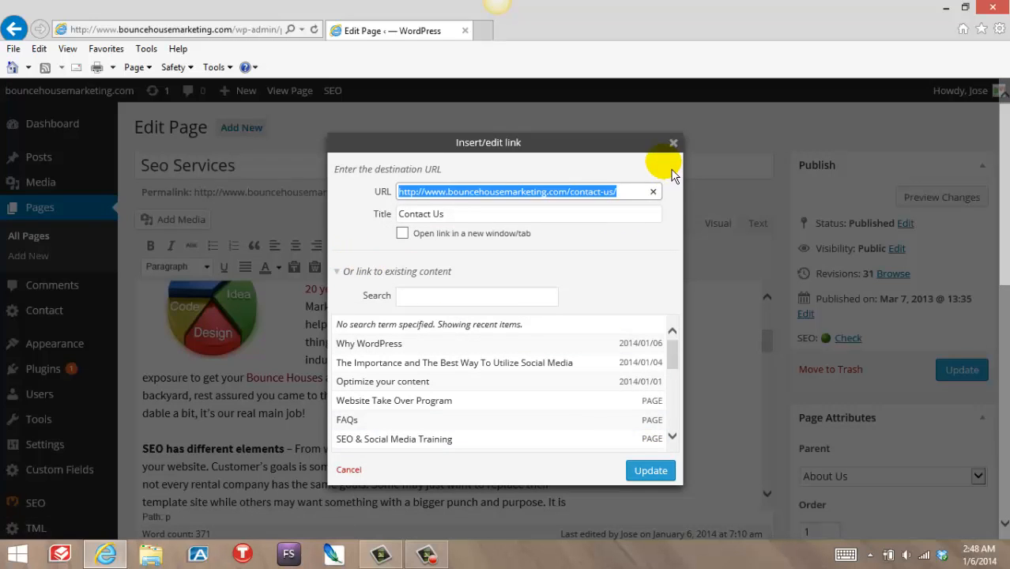
left_click(653, 191)
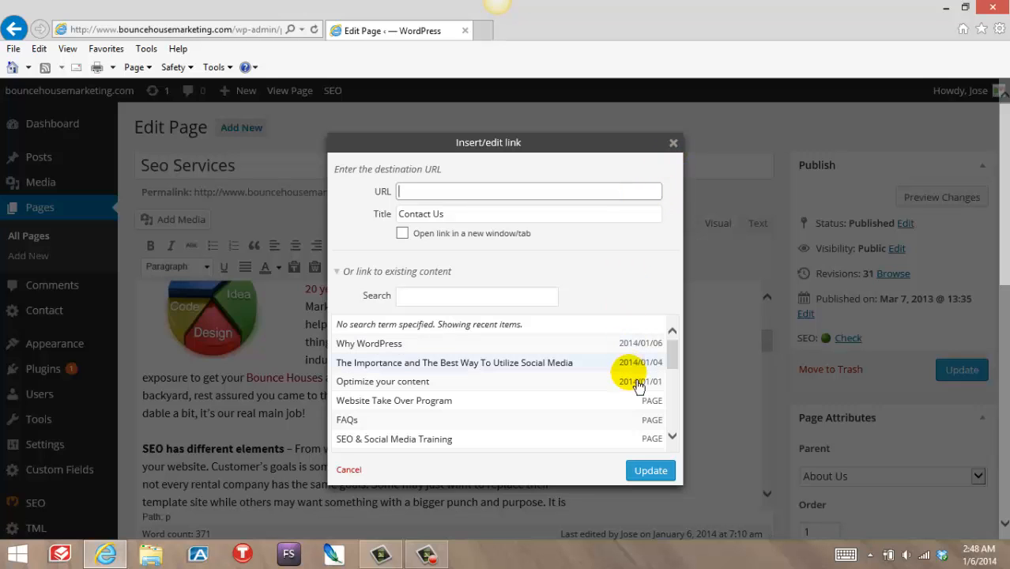
left_click(348, 468)
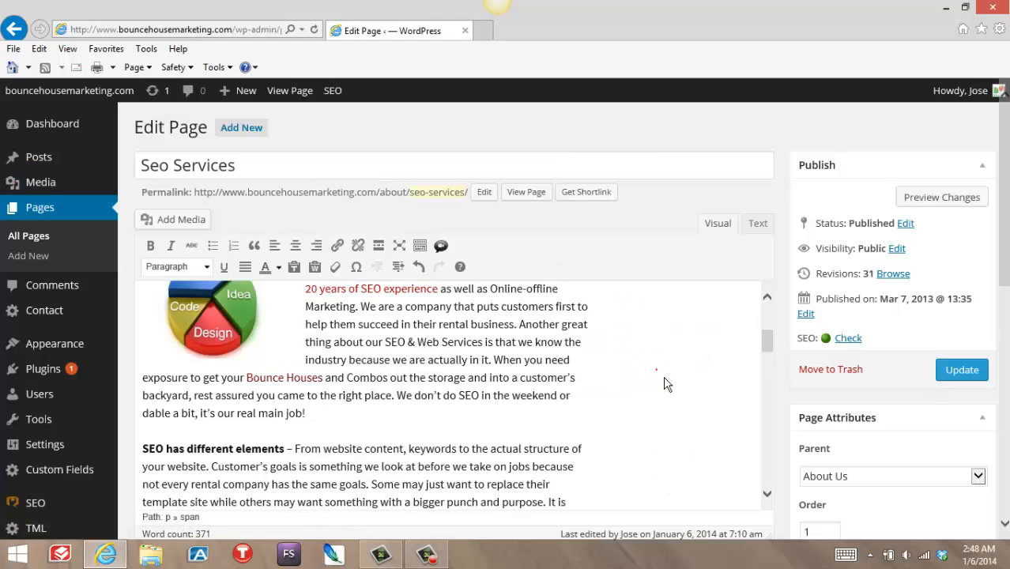
scroll("up", 3)
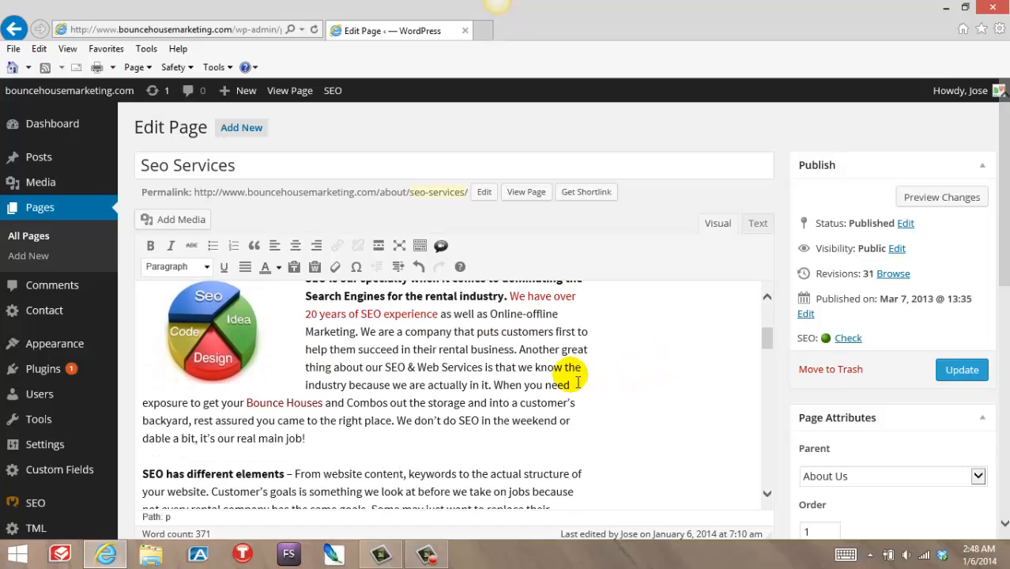
Step: Remove the bold from 'Bounce Houses' and update the Seo Services page
double_click(285, 403)
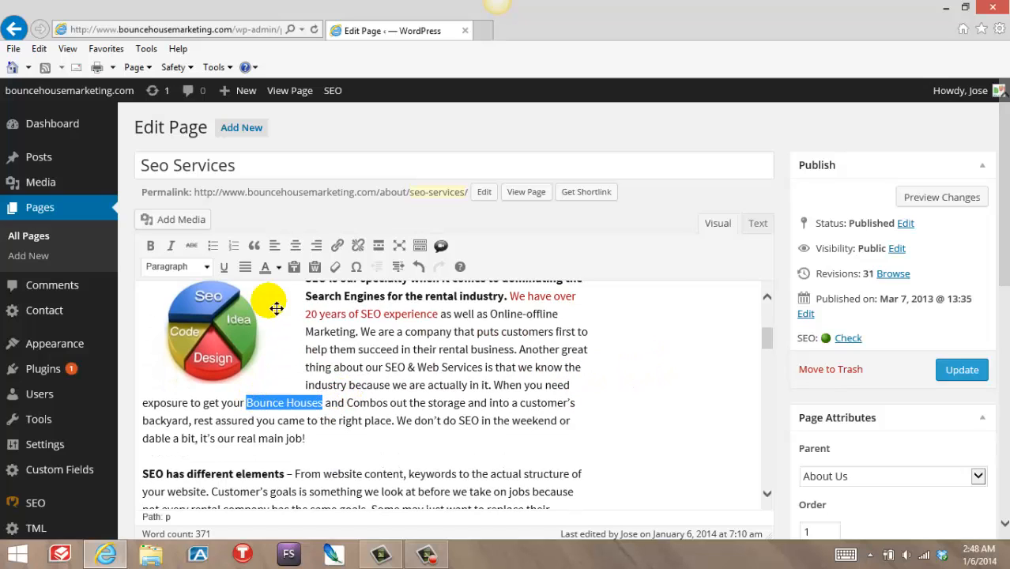
left_click(278, 265)
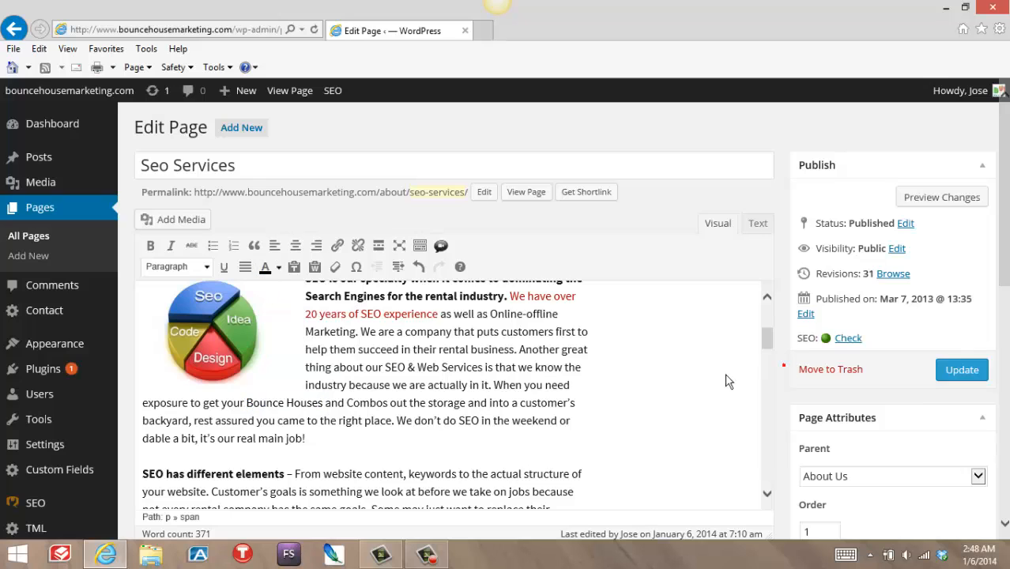
left_click(962, 370)
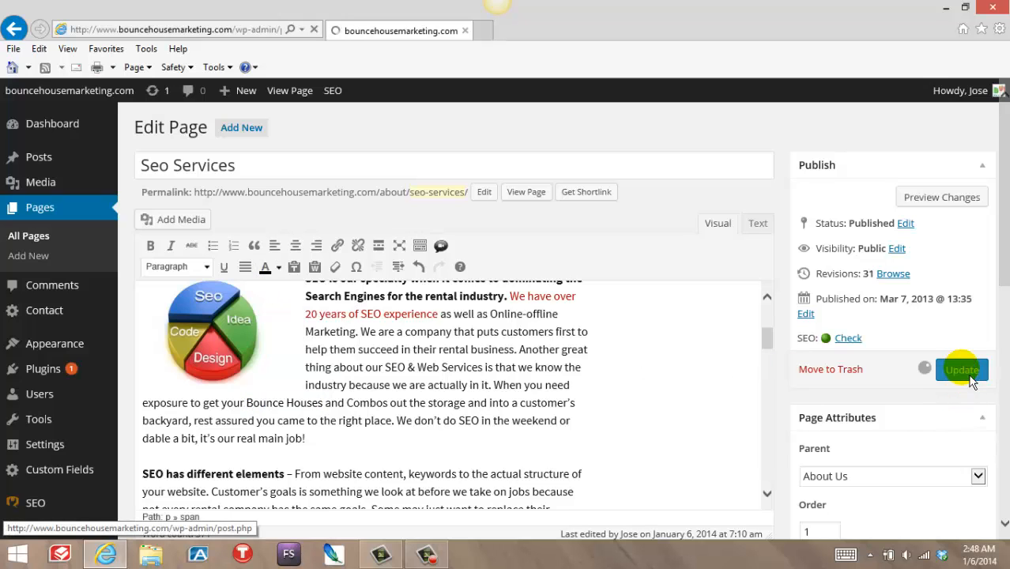
Step: Check the saved Seo Services page, then return to the All Pages list
left_click(961, 370)
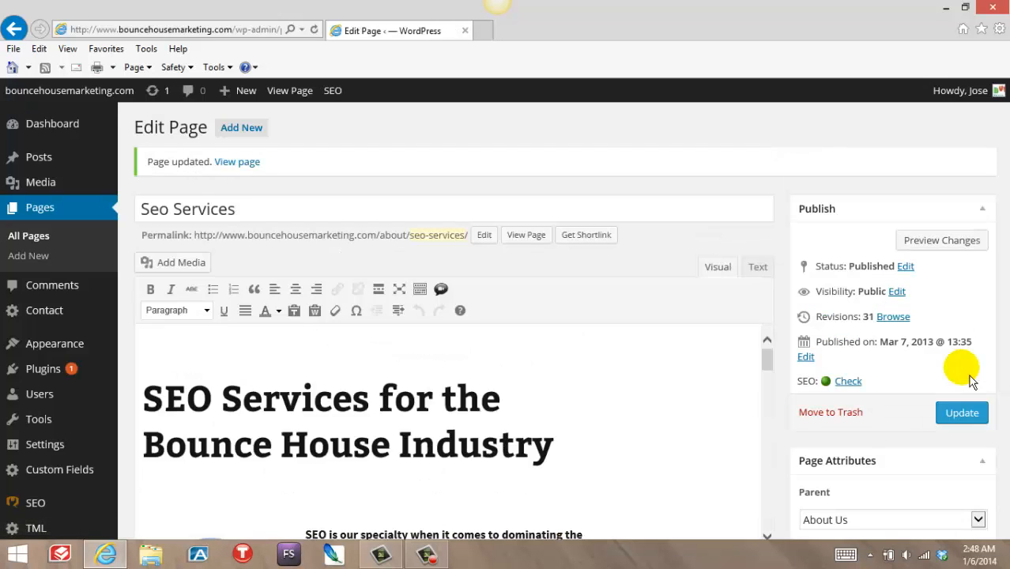
scroll("down", 3)
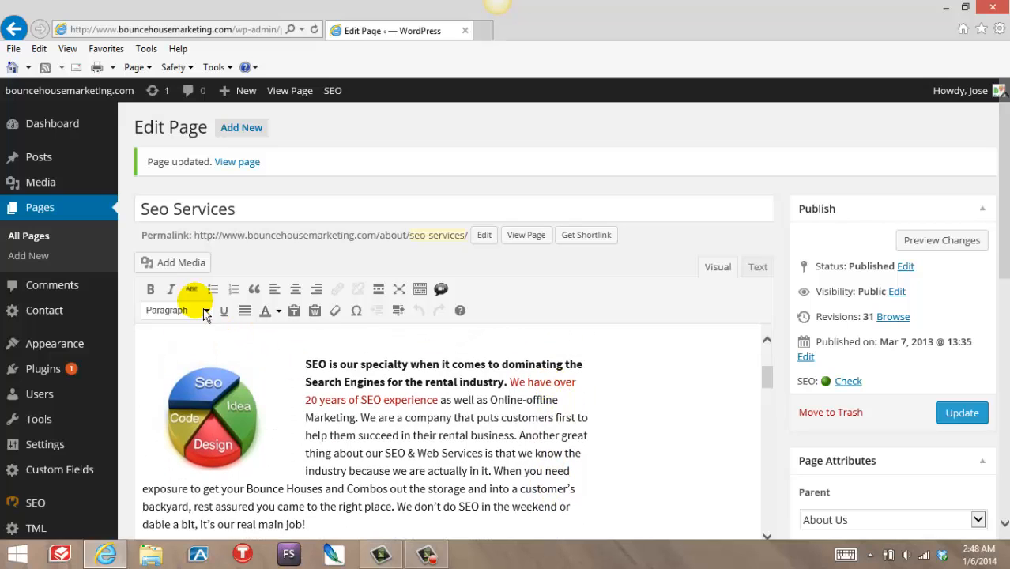
left_click(29, 235)
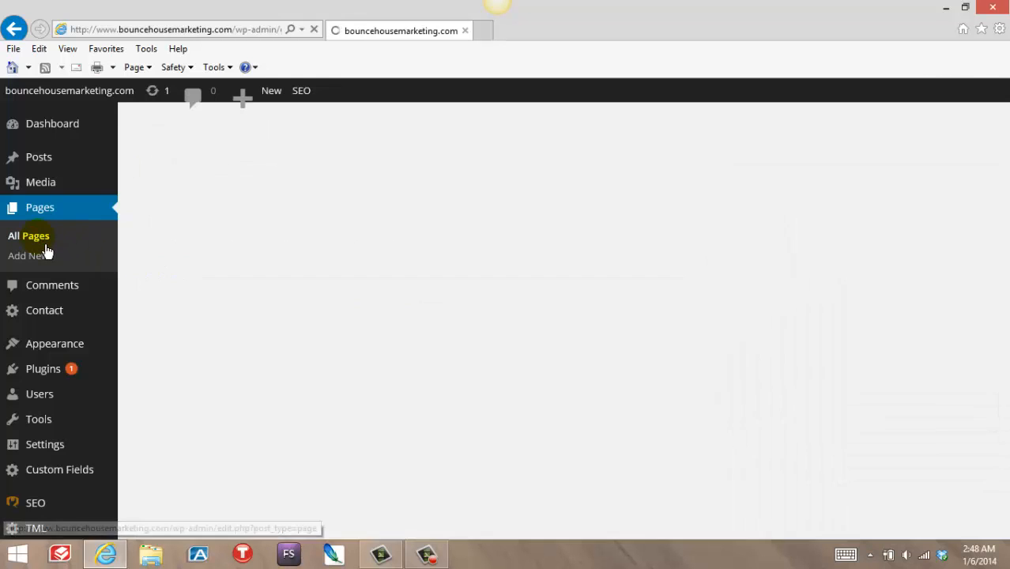
Step: Find Contact Us in the Pages list and start editing it
left_click(29, 236)
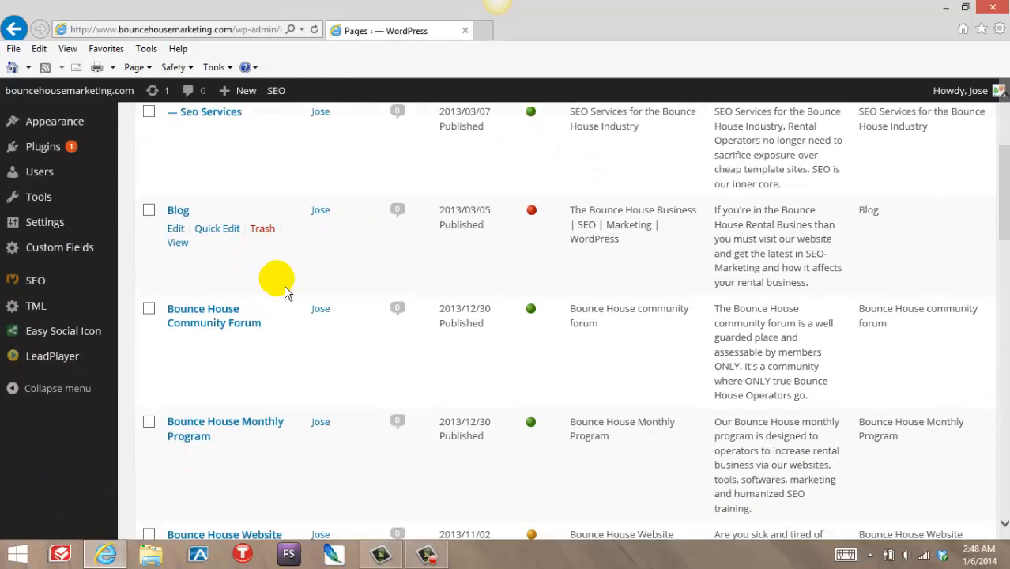
scroll("down", 3)
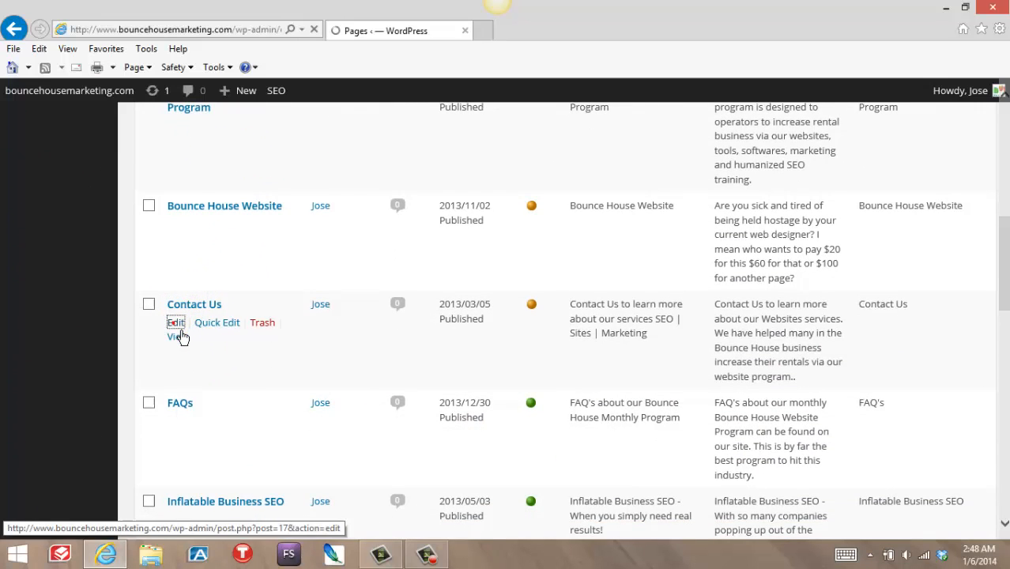
left_click(176, 323)
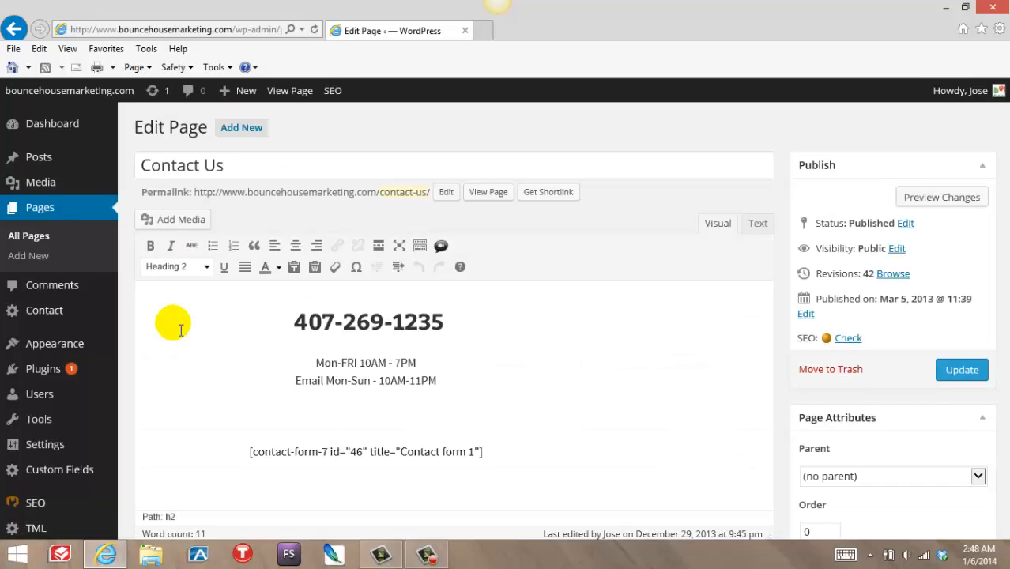
Step: Change the hours to Mon-FRI 10AM - 8PM, update the page and view it live
scroll("down", 3)
type("8")
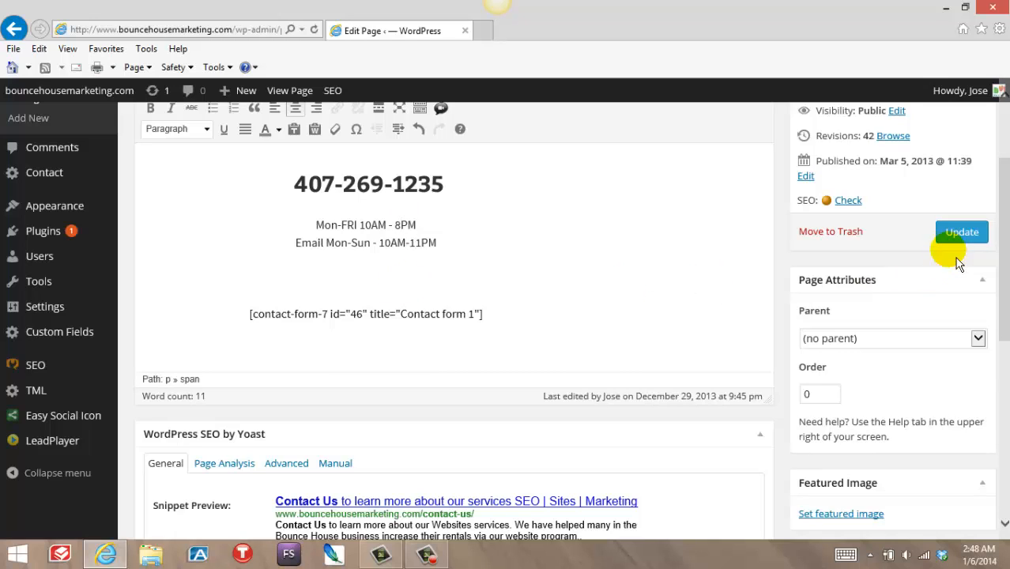
left_click(961, 231)
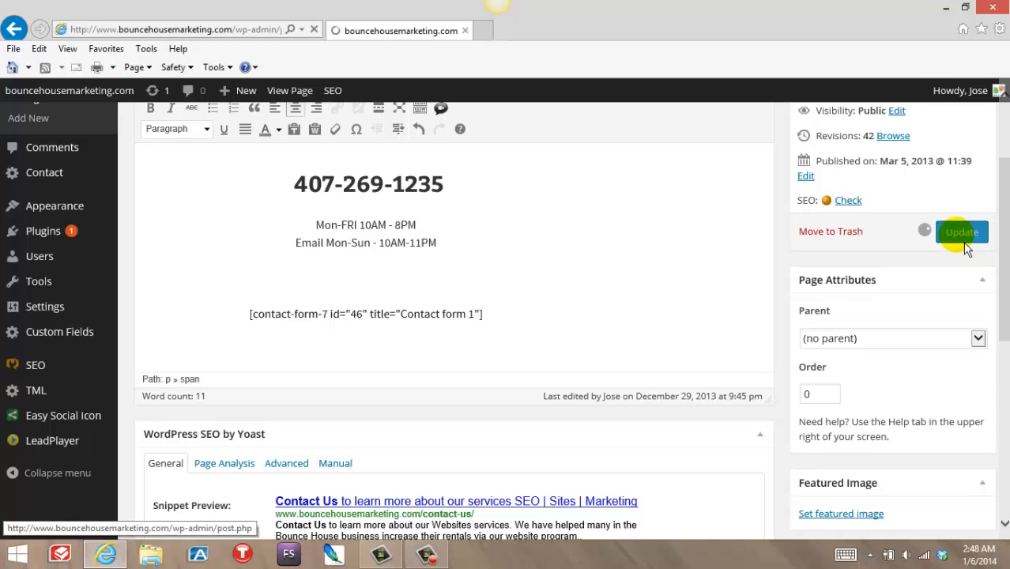
left_click(961, 231)
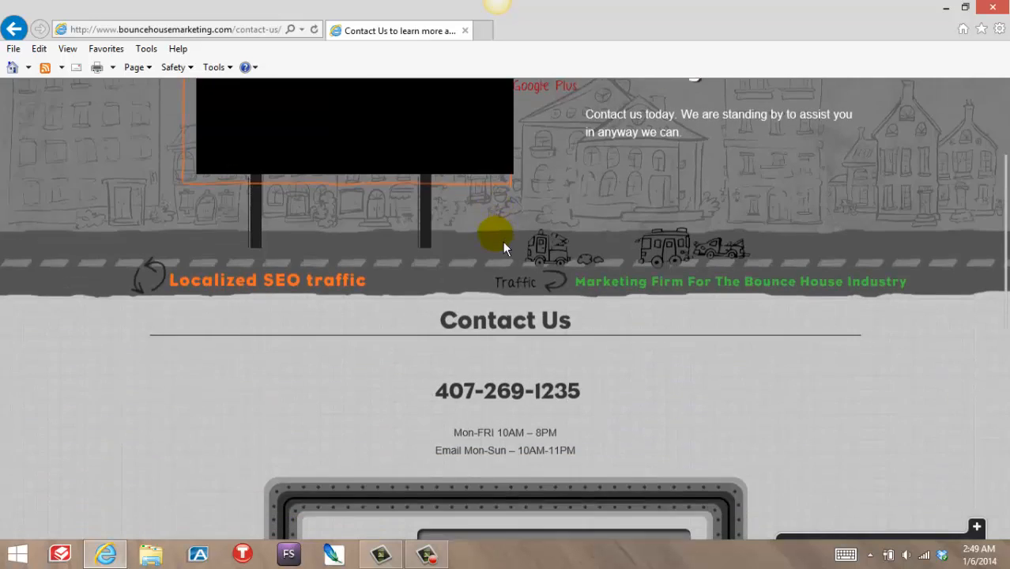
Step: Scroll the live Contact Us page to verify the Mon-FRI 10AM – 8PM hours
scroll("down", 3)
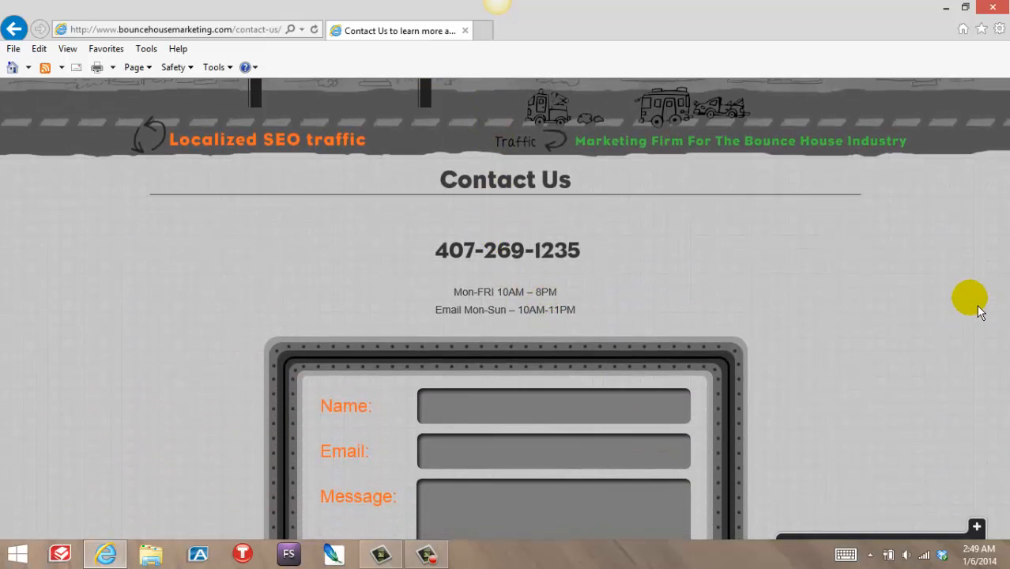
scroll("up", 3)
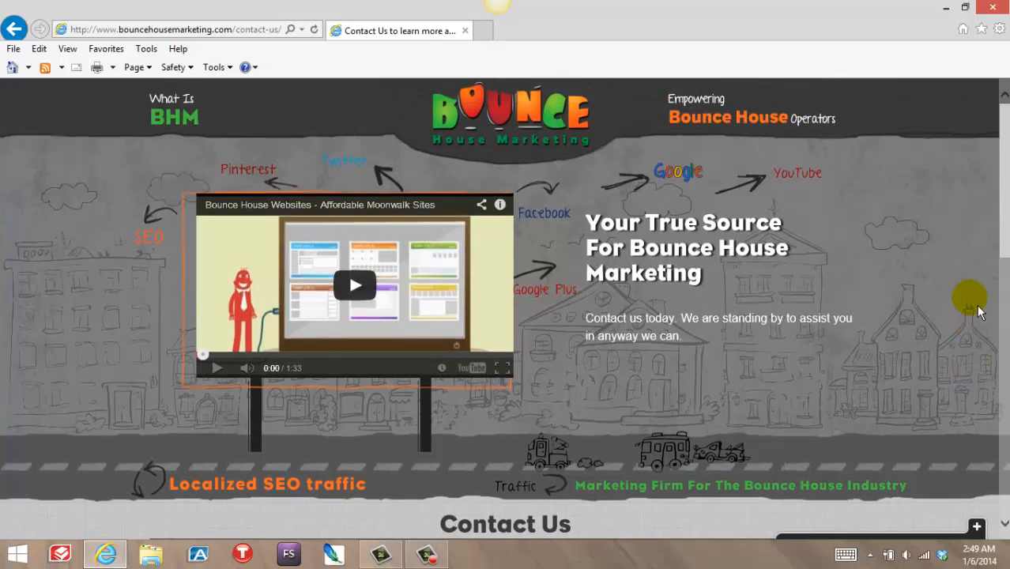
scroll("down", 3)
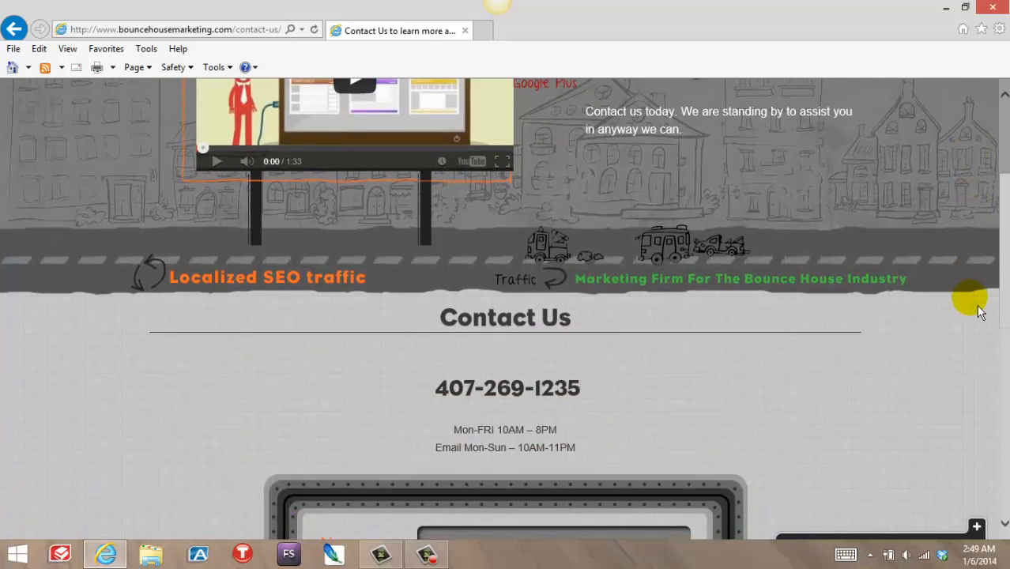